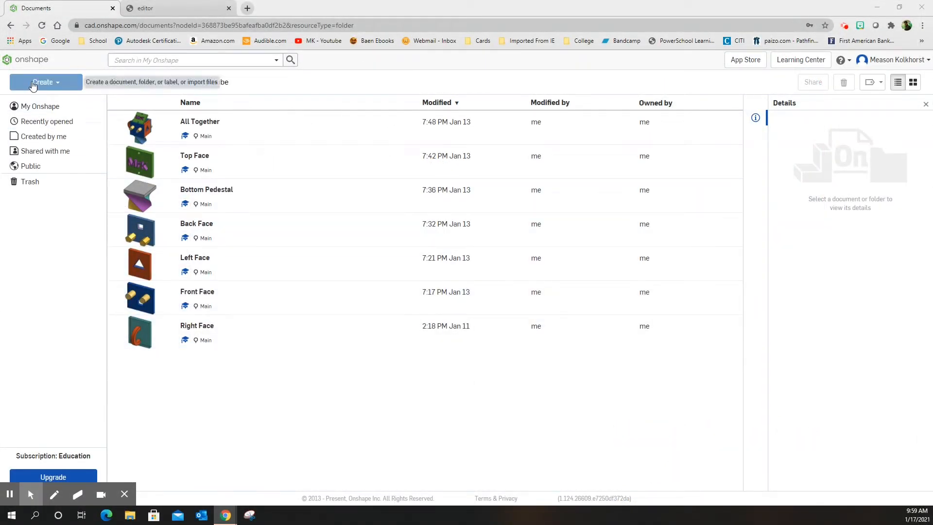
Step: Create a new Onshape document and name it 'Handle Peg'
left_click(42, 81)
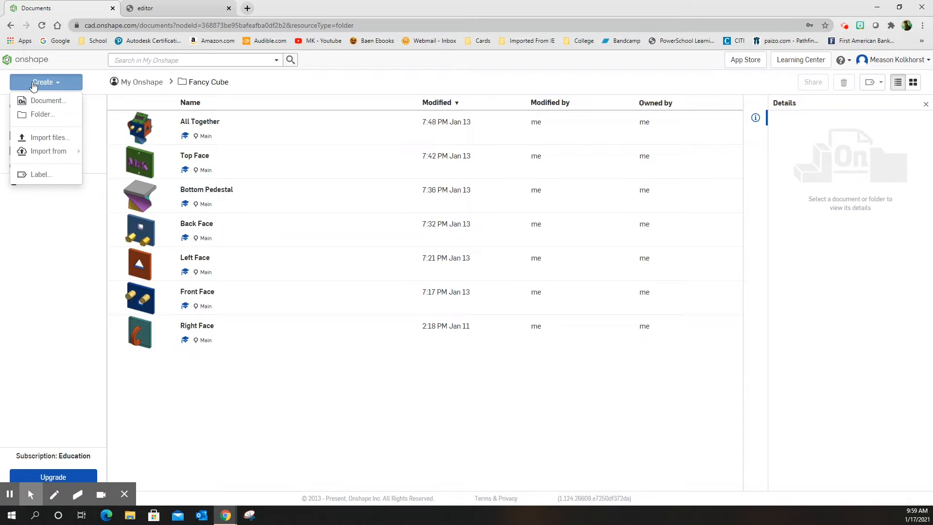
left_click(48, 100)
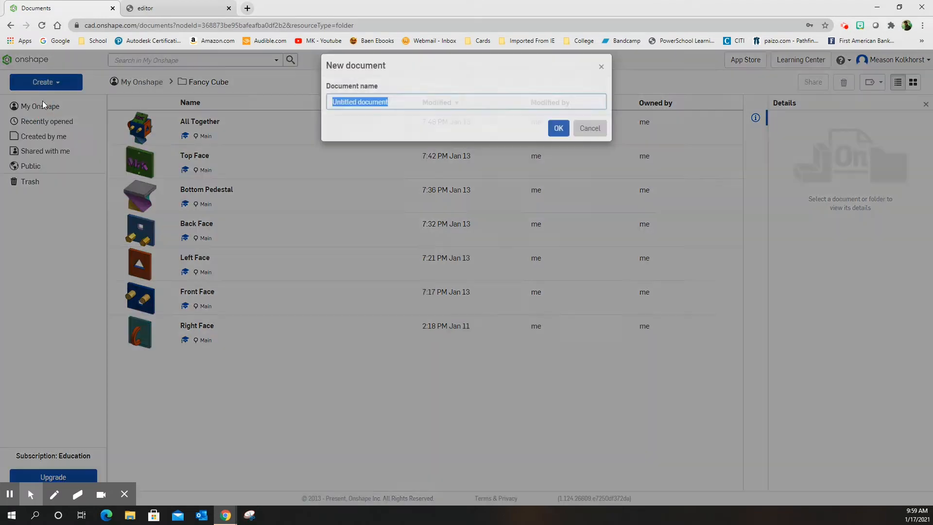
left_click(589, 128)
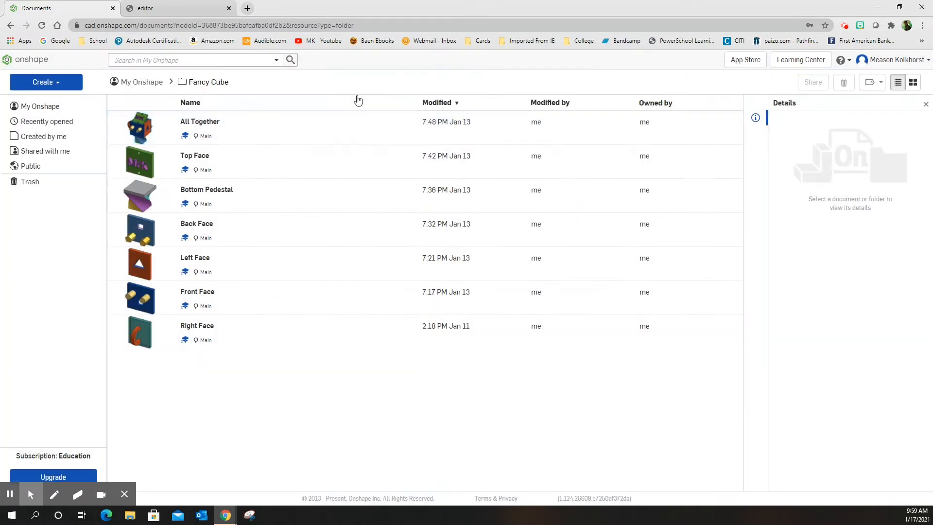
left_click(42, 82)
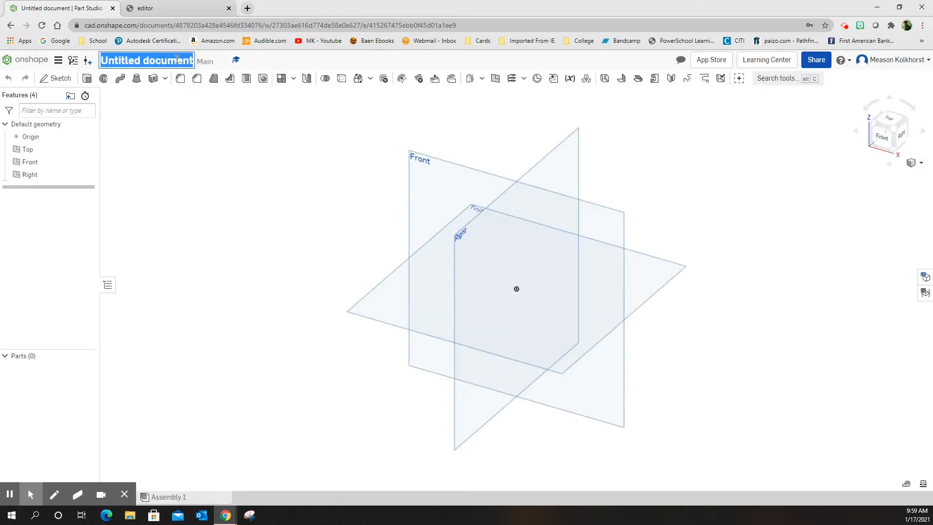
type("Handle Peg")
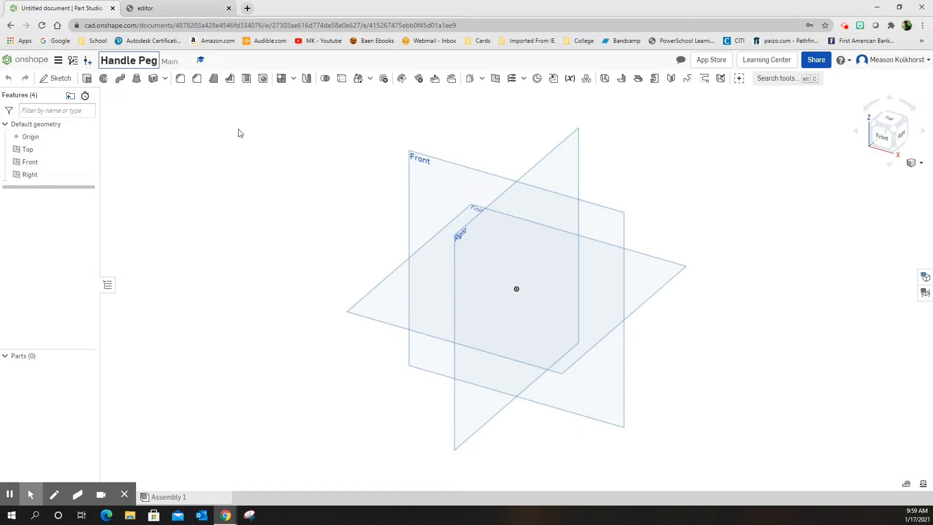
left_click(173, 7)
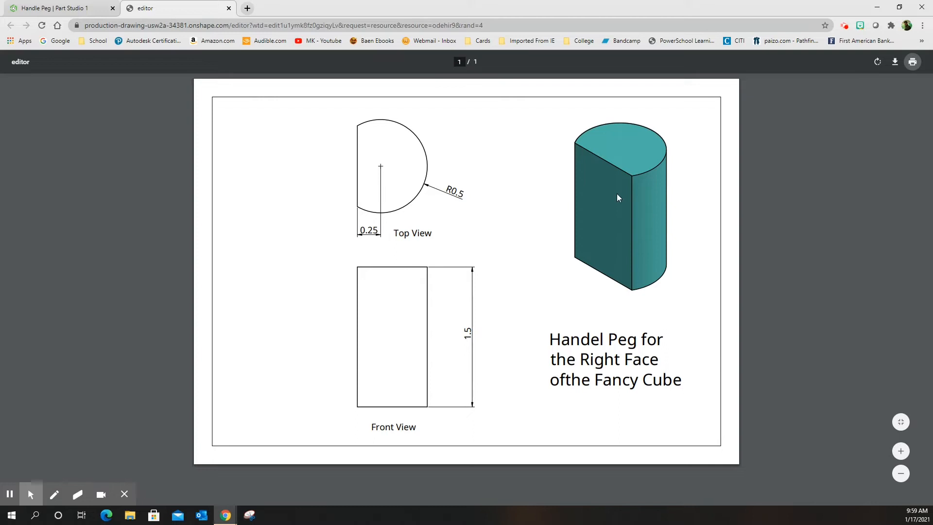
mouse_move(531, 181)
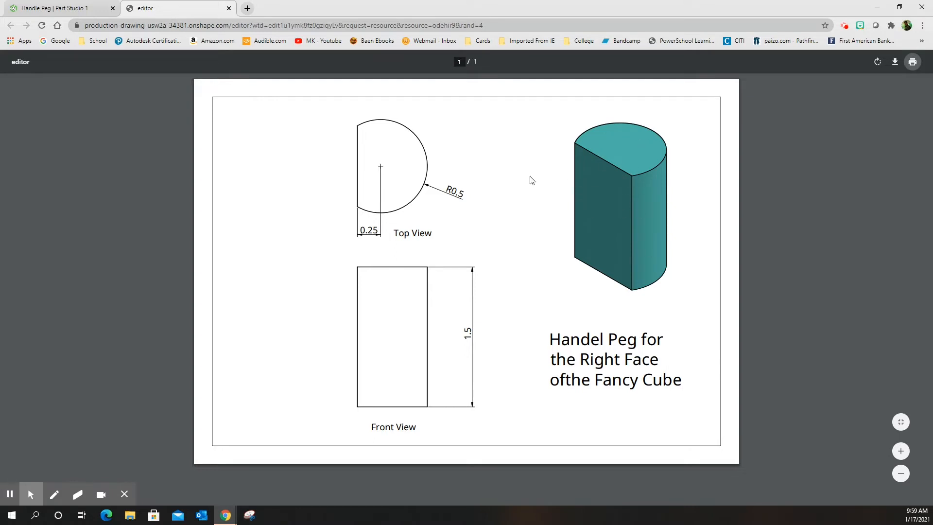
mouse_move(481, 209)
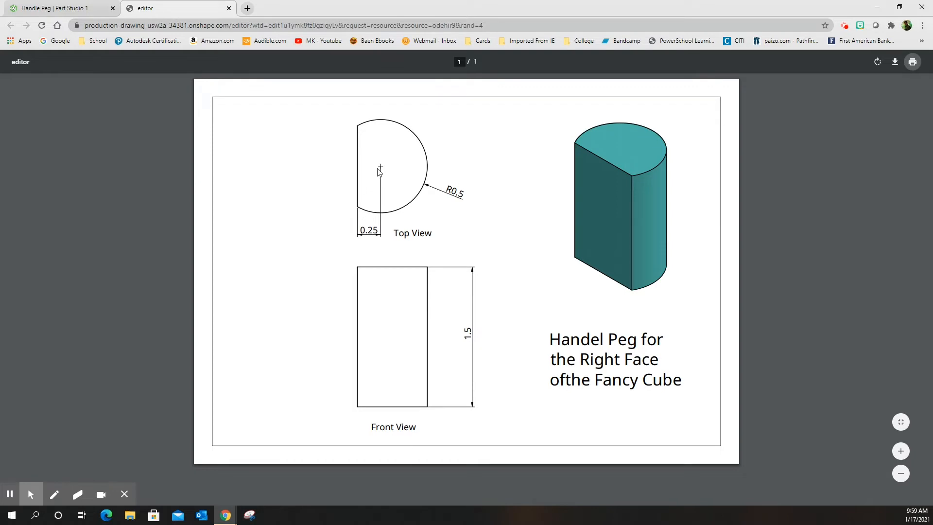
mouse_move(351, 152)
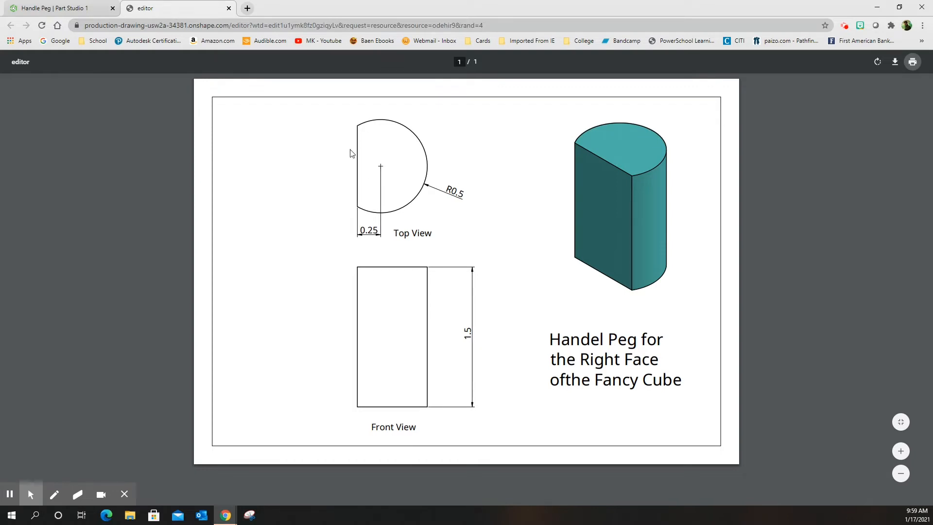
mouse_move(381, 169)
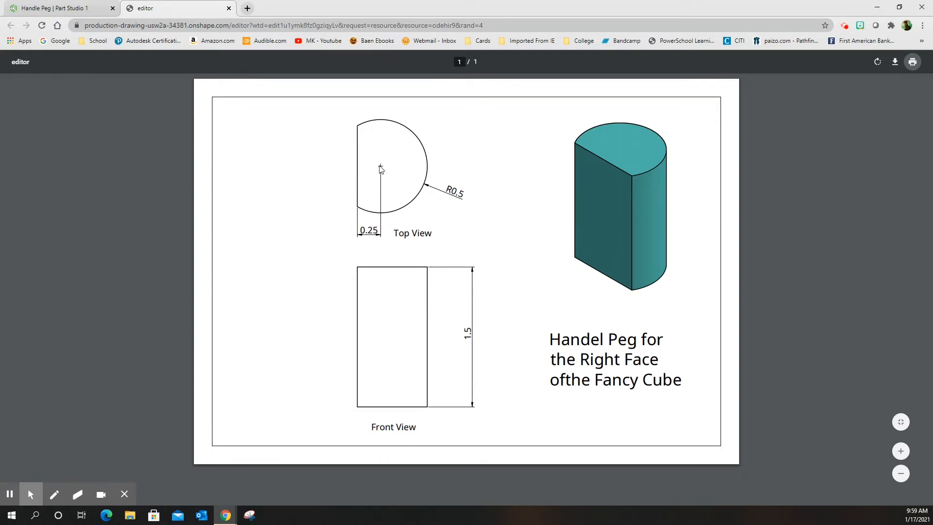
left_click(57, 7)
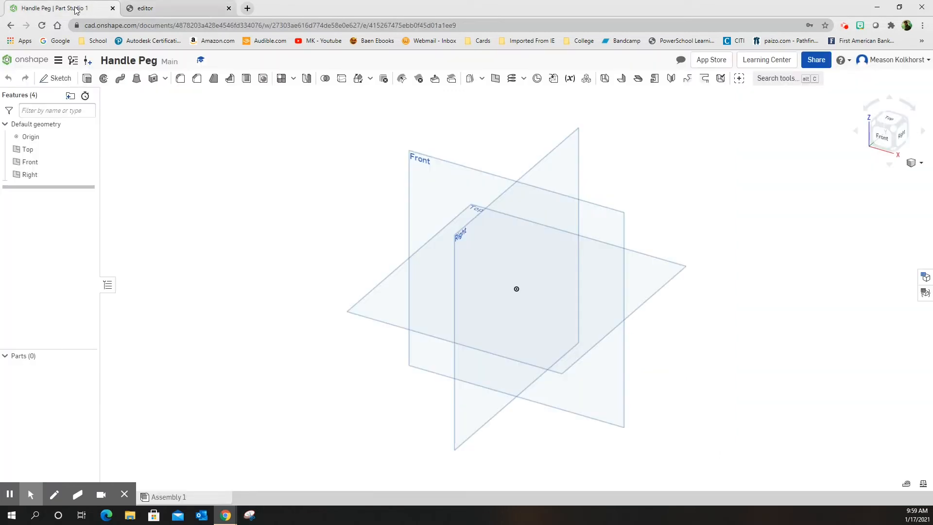
mouse_move(202, 174)
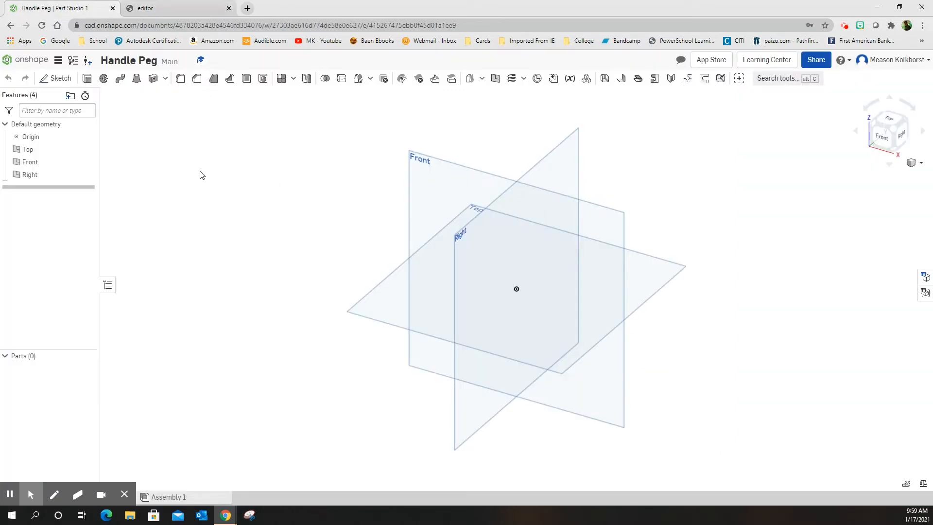
Step: Begin Sketch 1 on the Front plane and view it normal
left_click(61, 78)
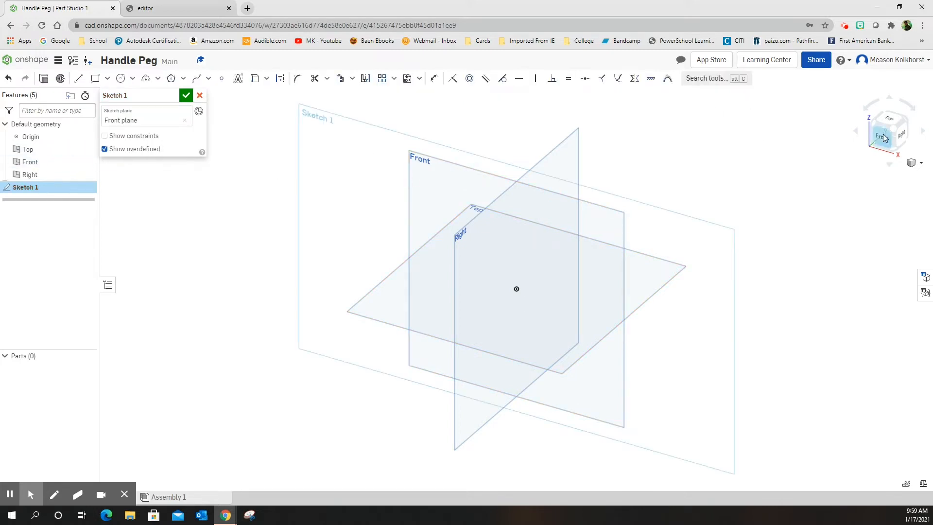
left_click(884, 136)
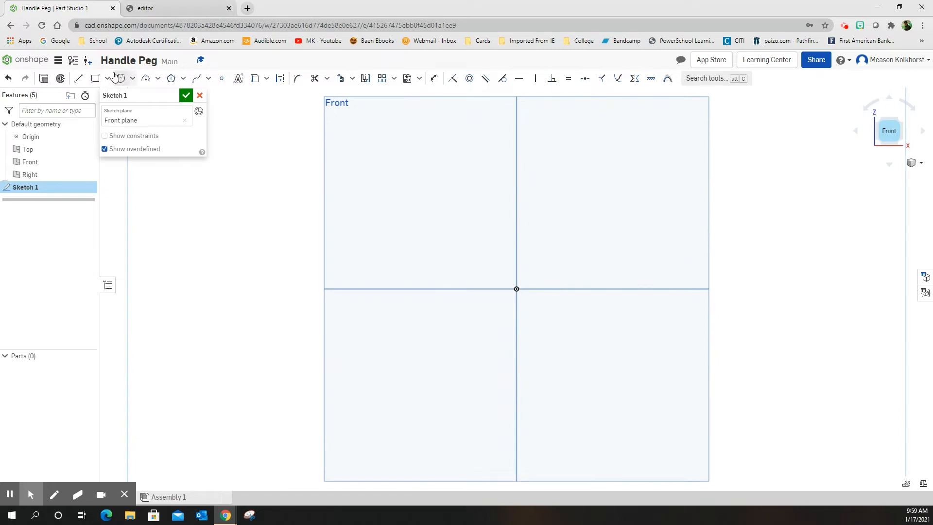
Step: Sketch the R0.5 circle trimmed by a line 0.25 from center and finish Sketch 1
left_click(120, 77)
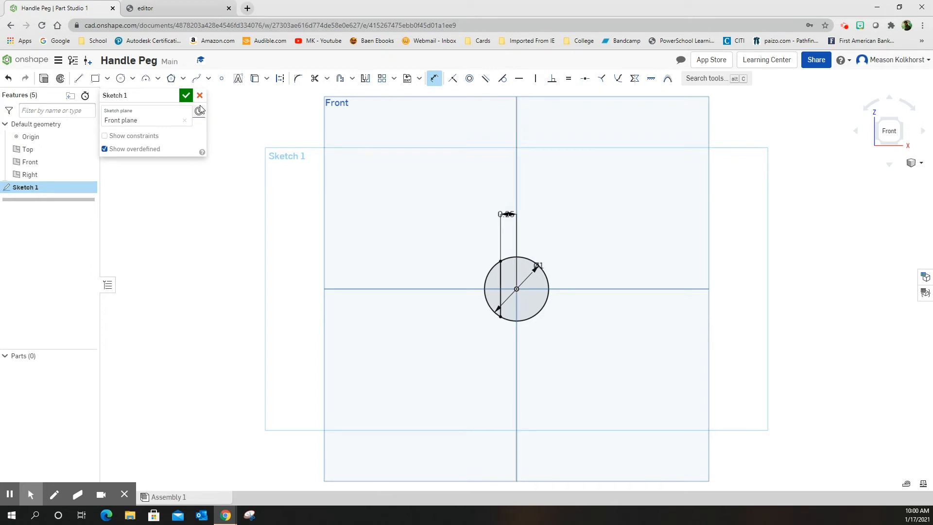
left_click(186, 96)
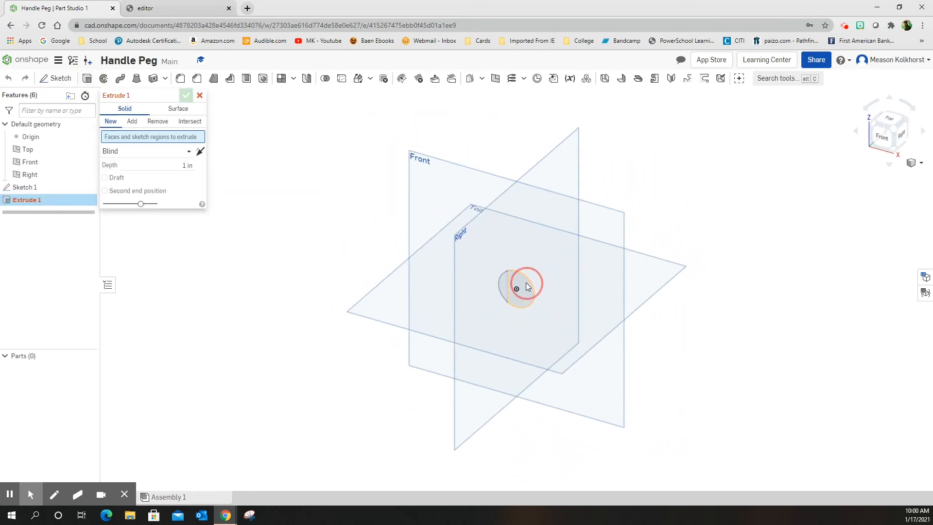
Step: Extrude the half-circle region 1.5 in to create Part 1
left_click(516, 288)
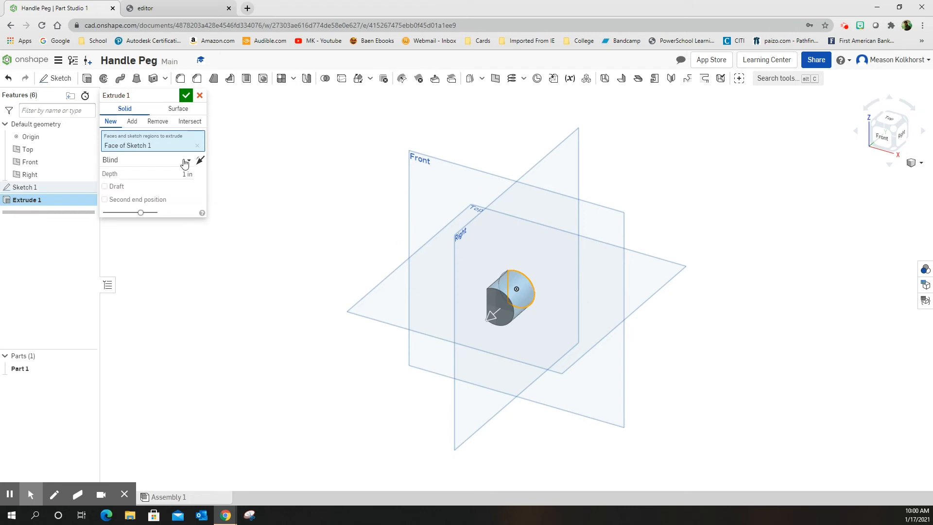
left_click(166, 173)
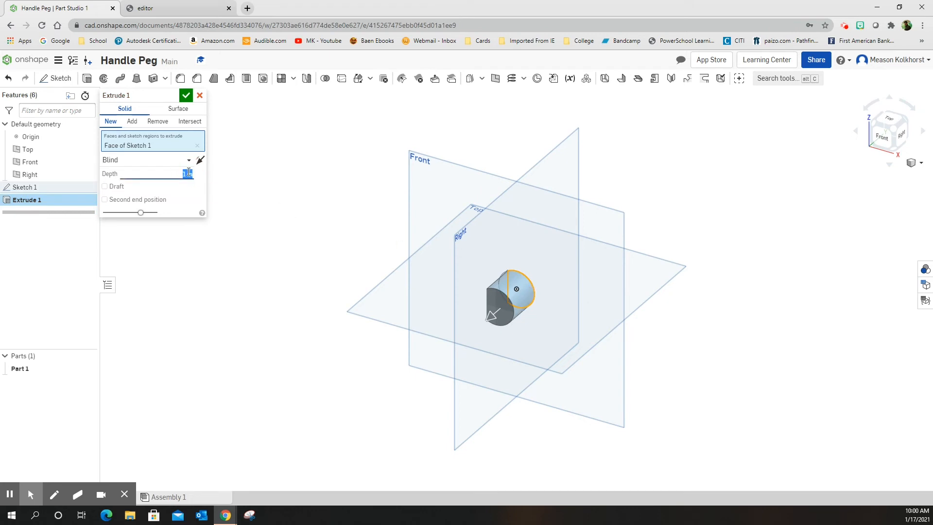
type("1.5")
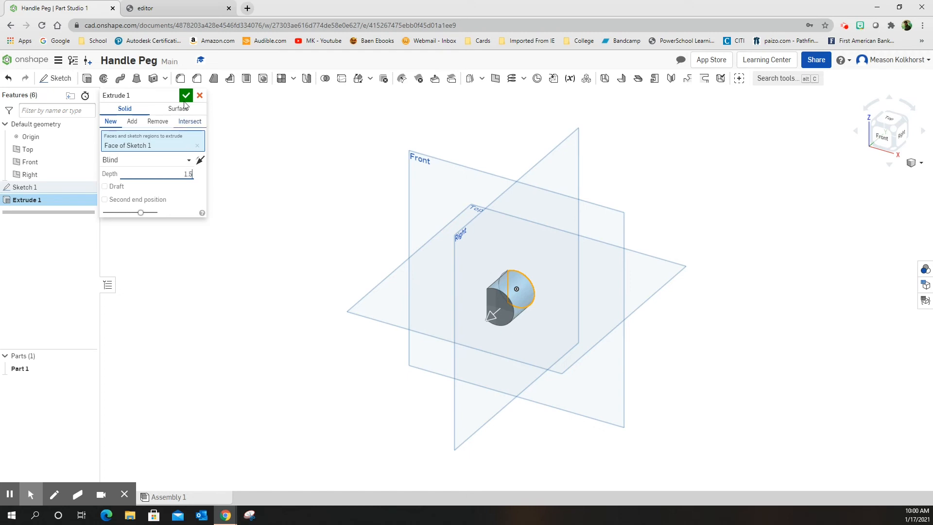
left_click(187, 95)
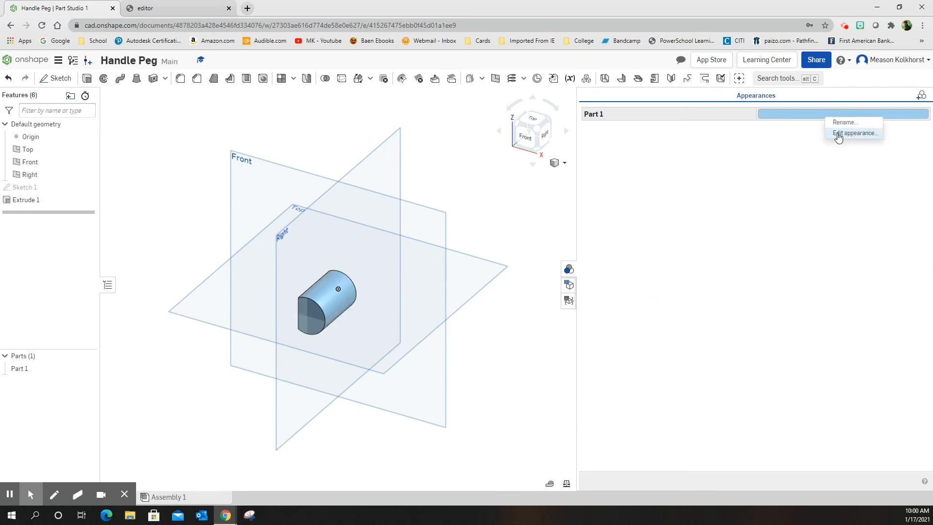
Step: Apply a dark blue appearance to Part 1 from the Palette
left_click(853, 134)
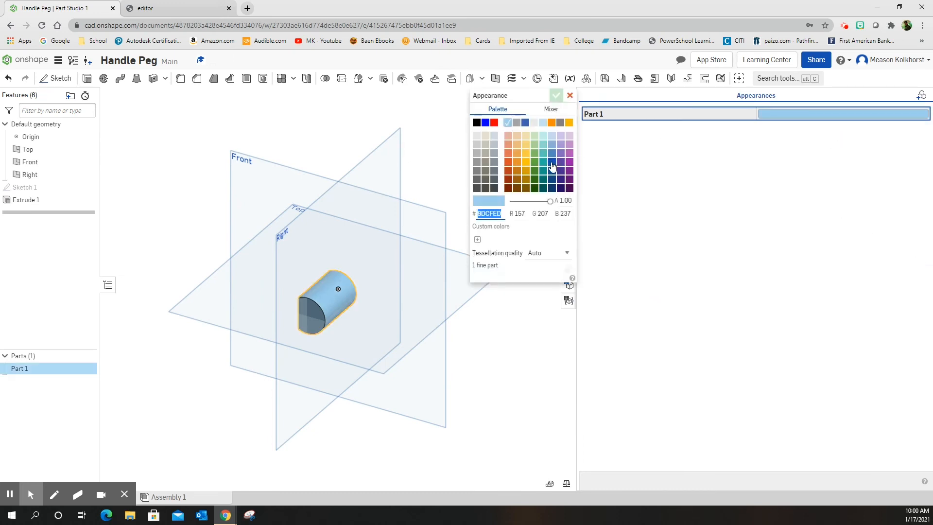
left_click(550, 161)
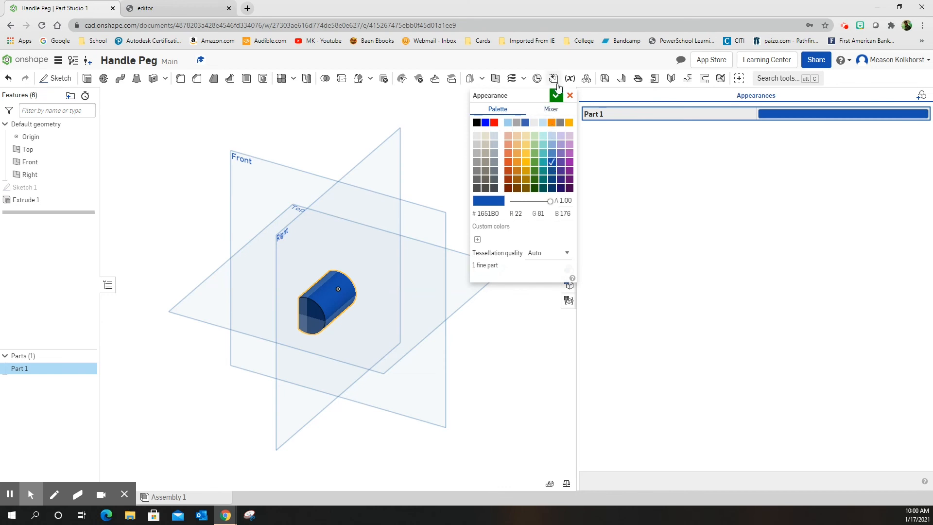
left_click(555, 94)
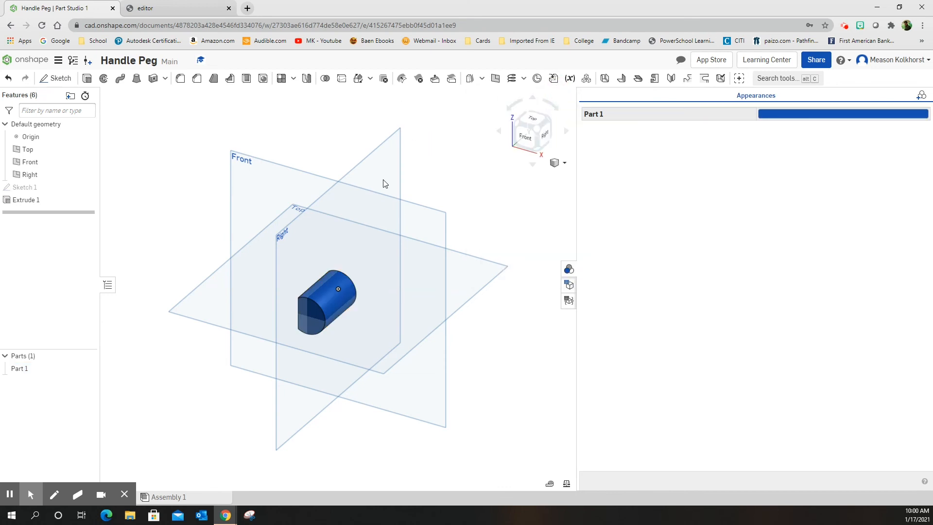
mouse_move(166, 169)
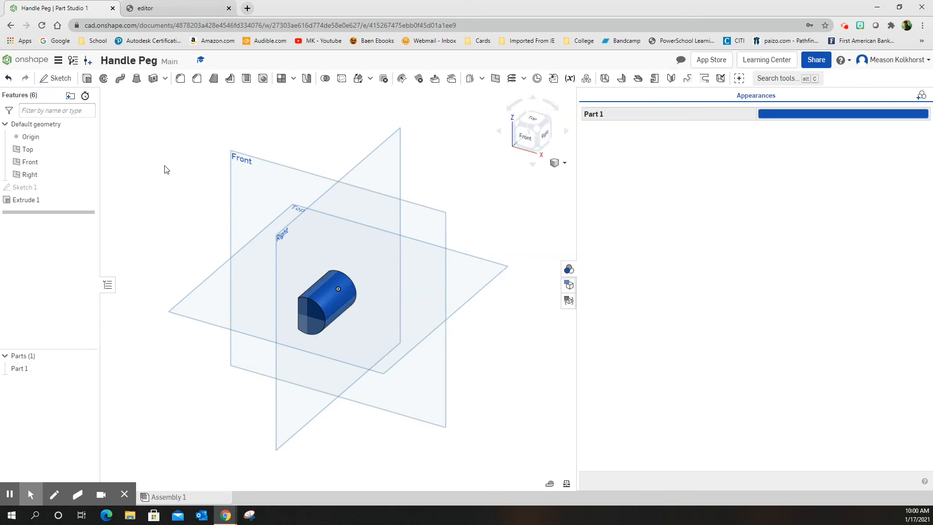